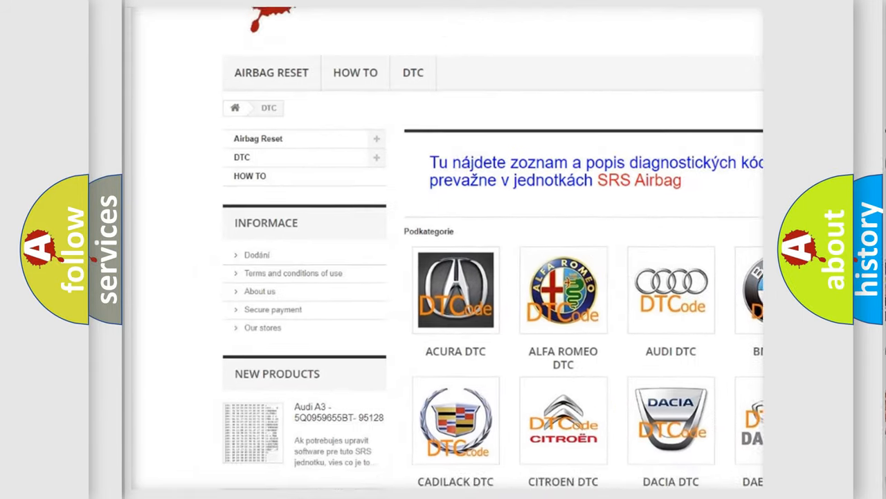
pyautogui.scroll(-3)
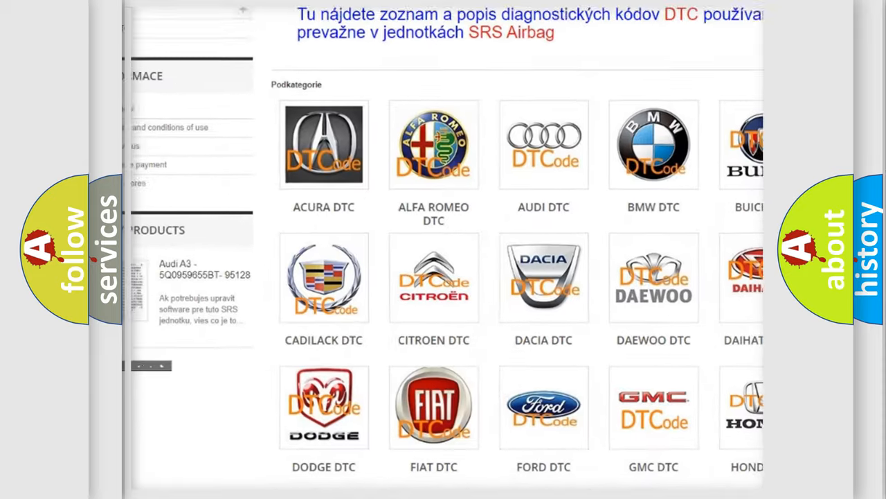
pyautogui.scroll(-3)
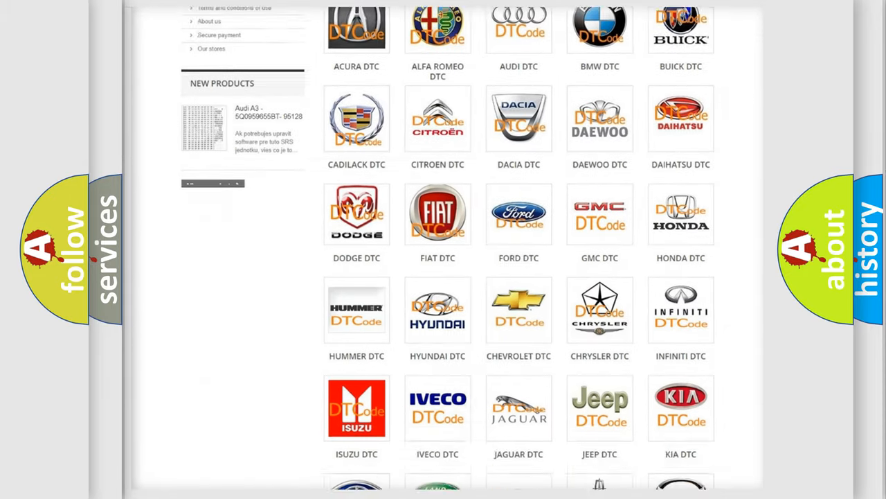
pyautogui.scroll(-3)
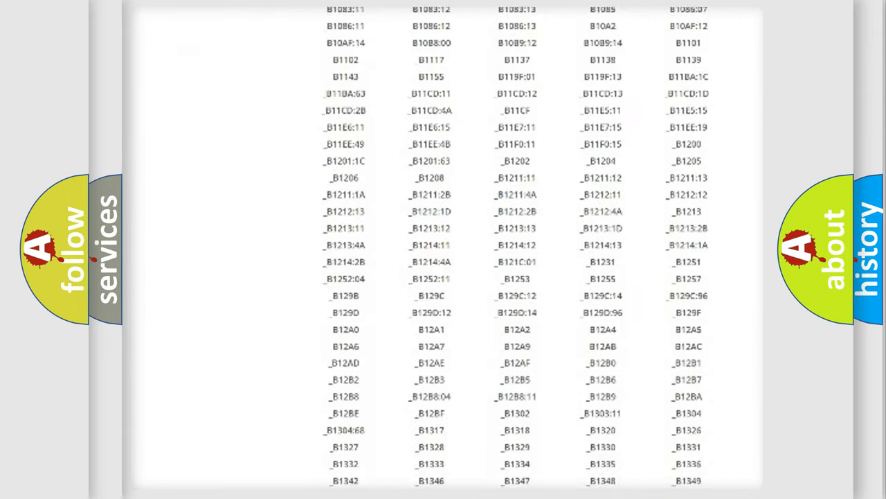
pyautogui.scroll(-3)
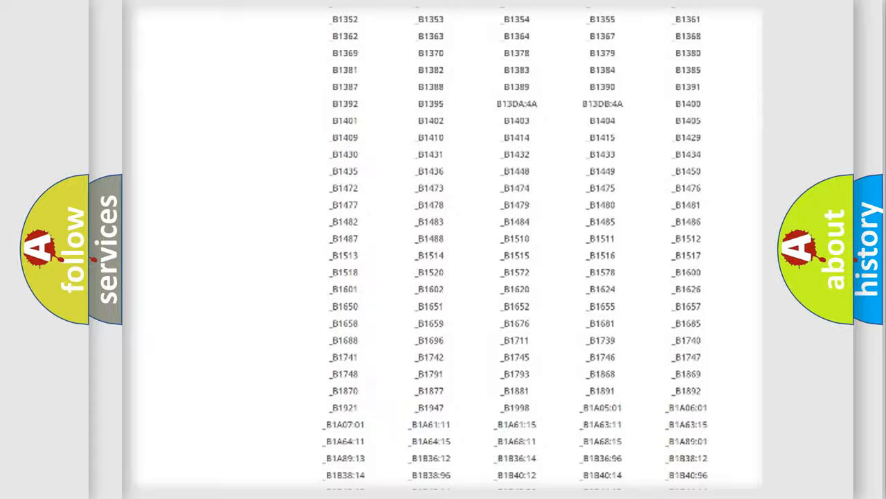